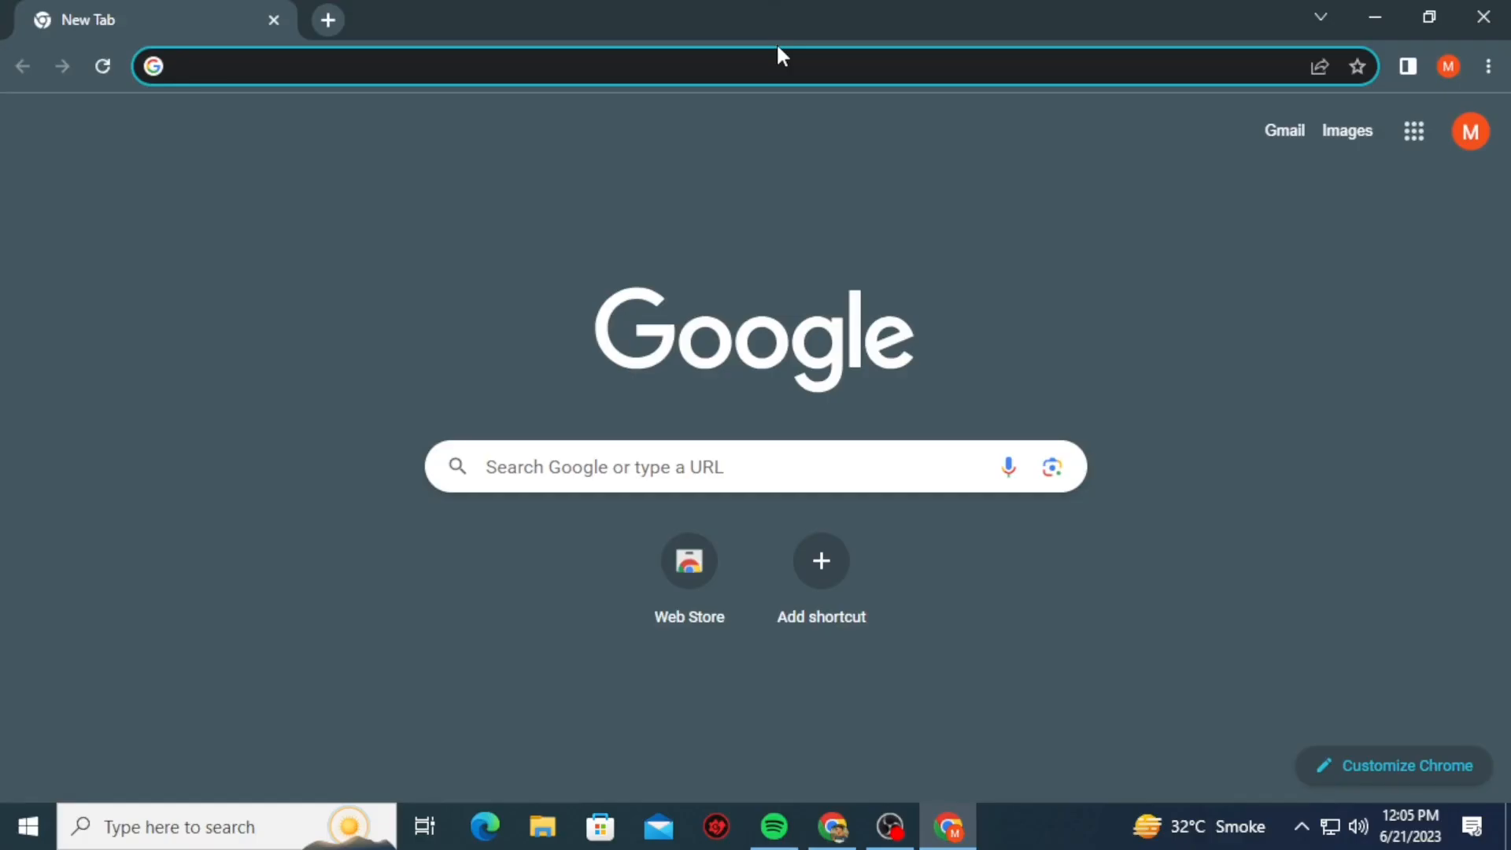
# - Search 'Teamvi' in the address bar and reach TeamViewer's Windows download page
pyautogui.write('Teamvi')
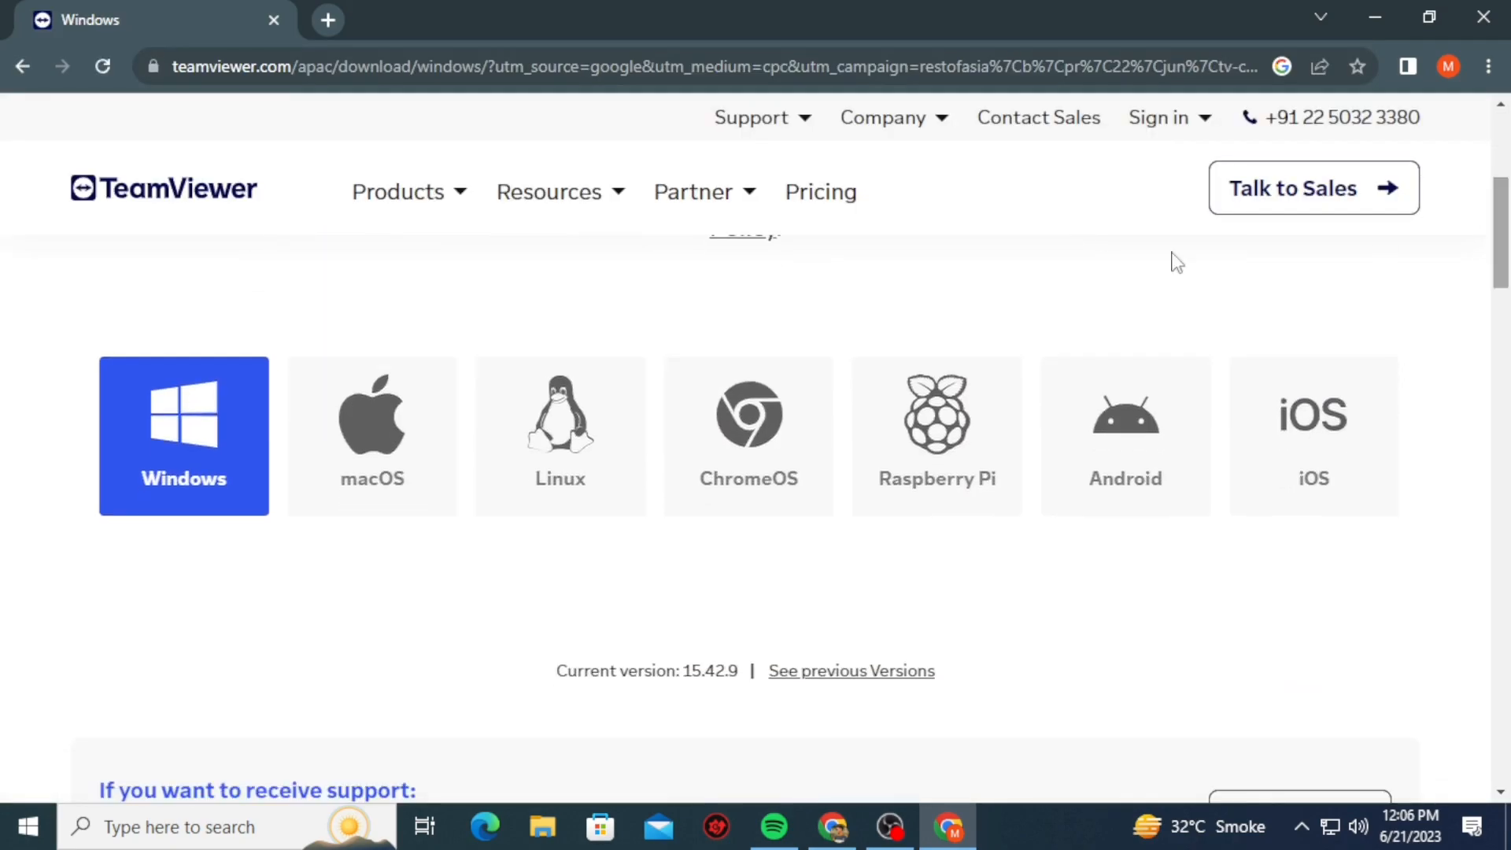
pyautogui.scroll(3)
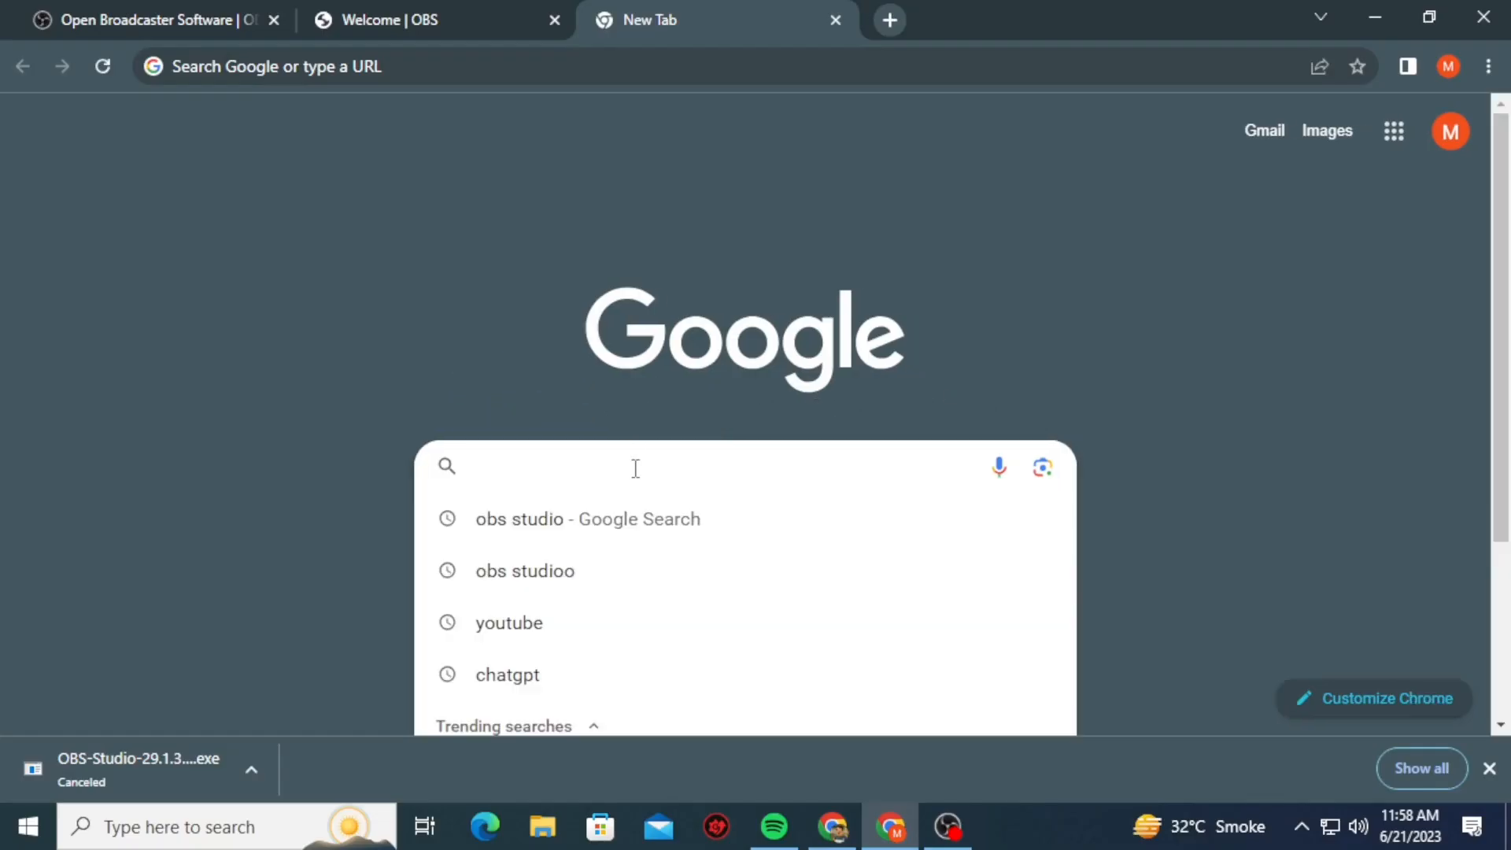
# - Enter 'SHARE IT' into the Google search box on the new tab
pyautogui.write('SHARE IT')
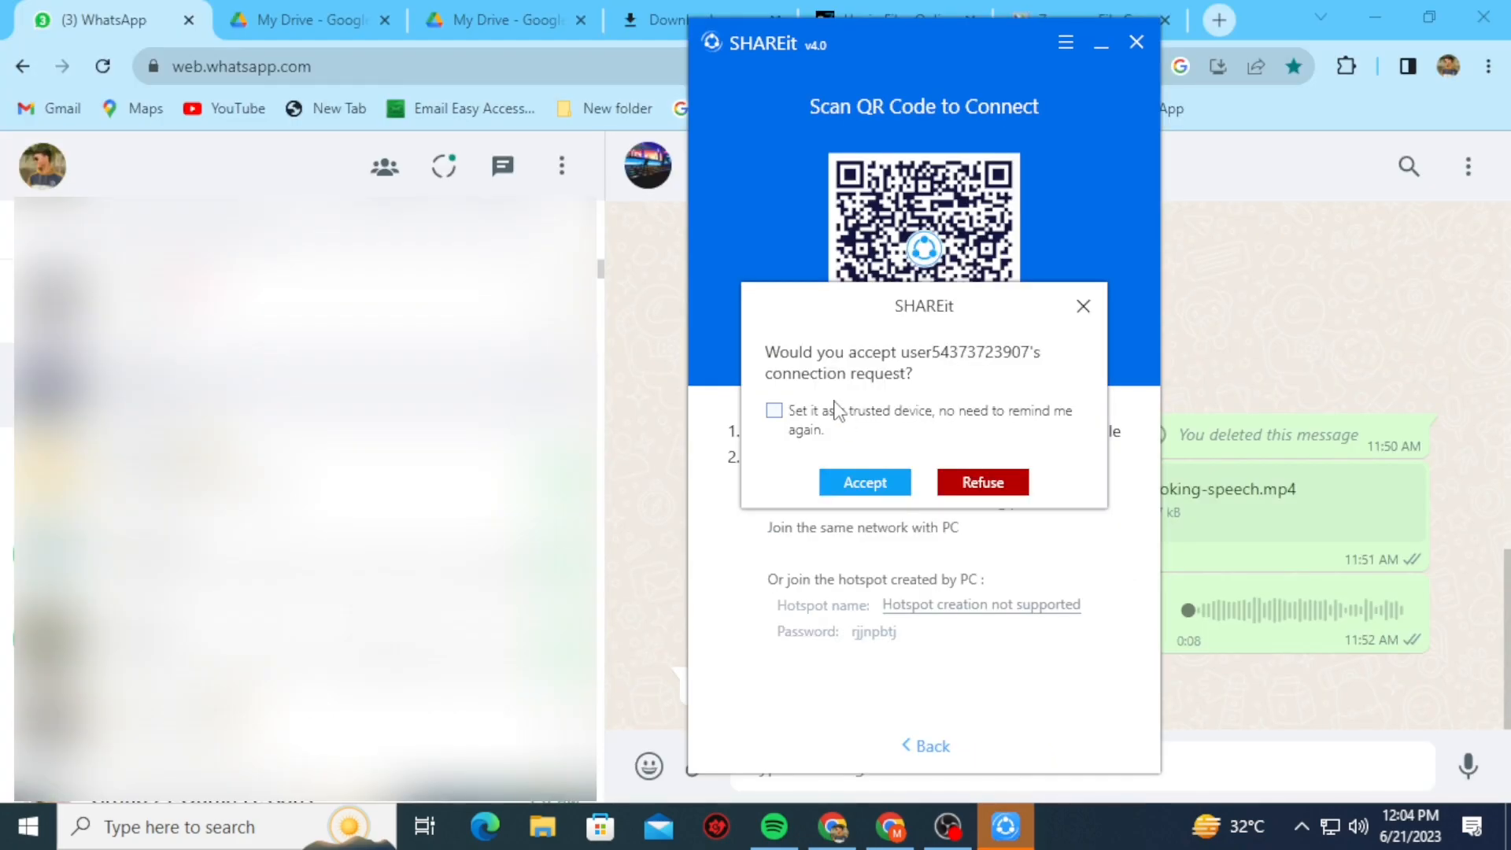
# - Accept the phone's connection request and choose Files to send to it
pyautogui.click(864, 482)
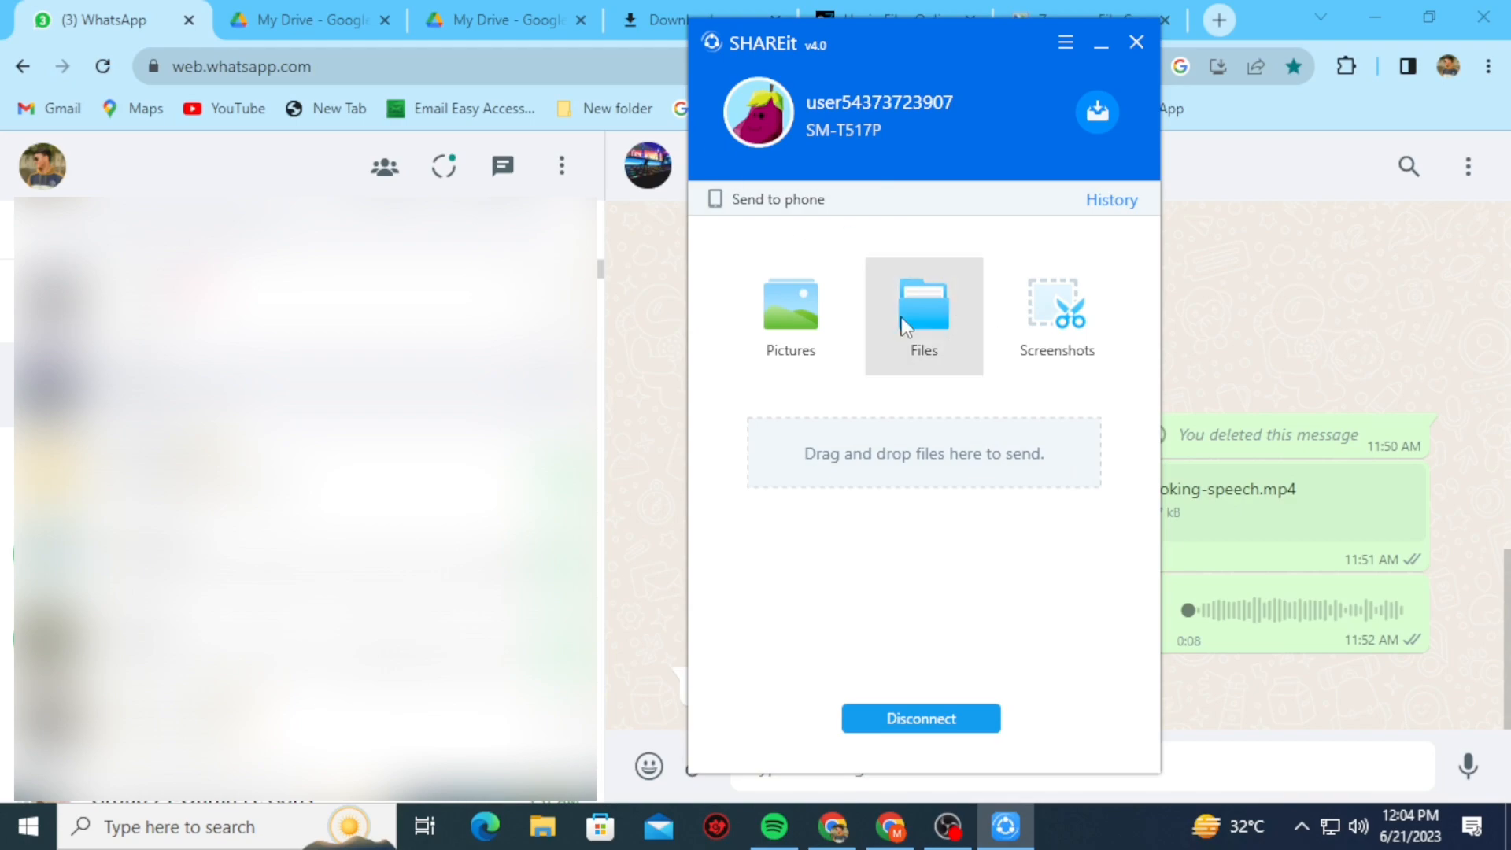
pyautogui.click(921, 315)
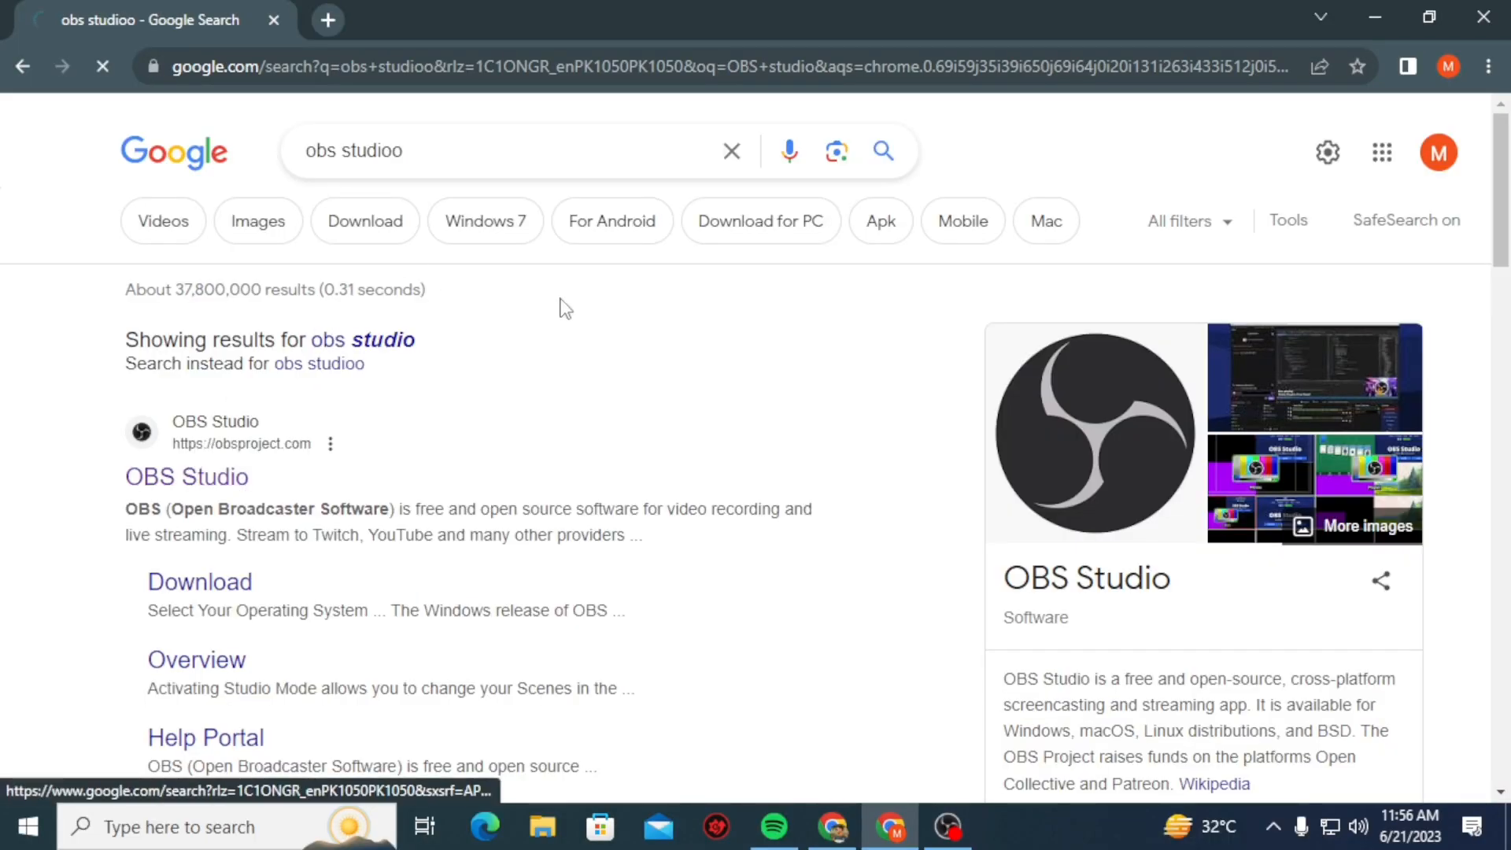
# - Browse obsproject.com's feature page, then switch to the running OBS Studio app
pyautogui.click(187, 475)
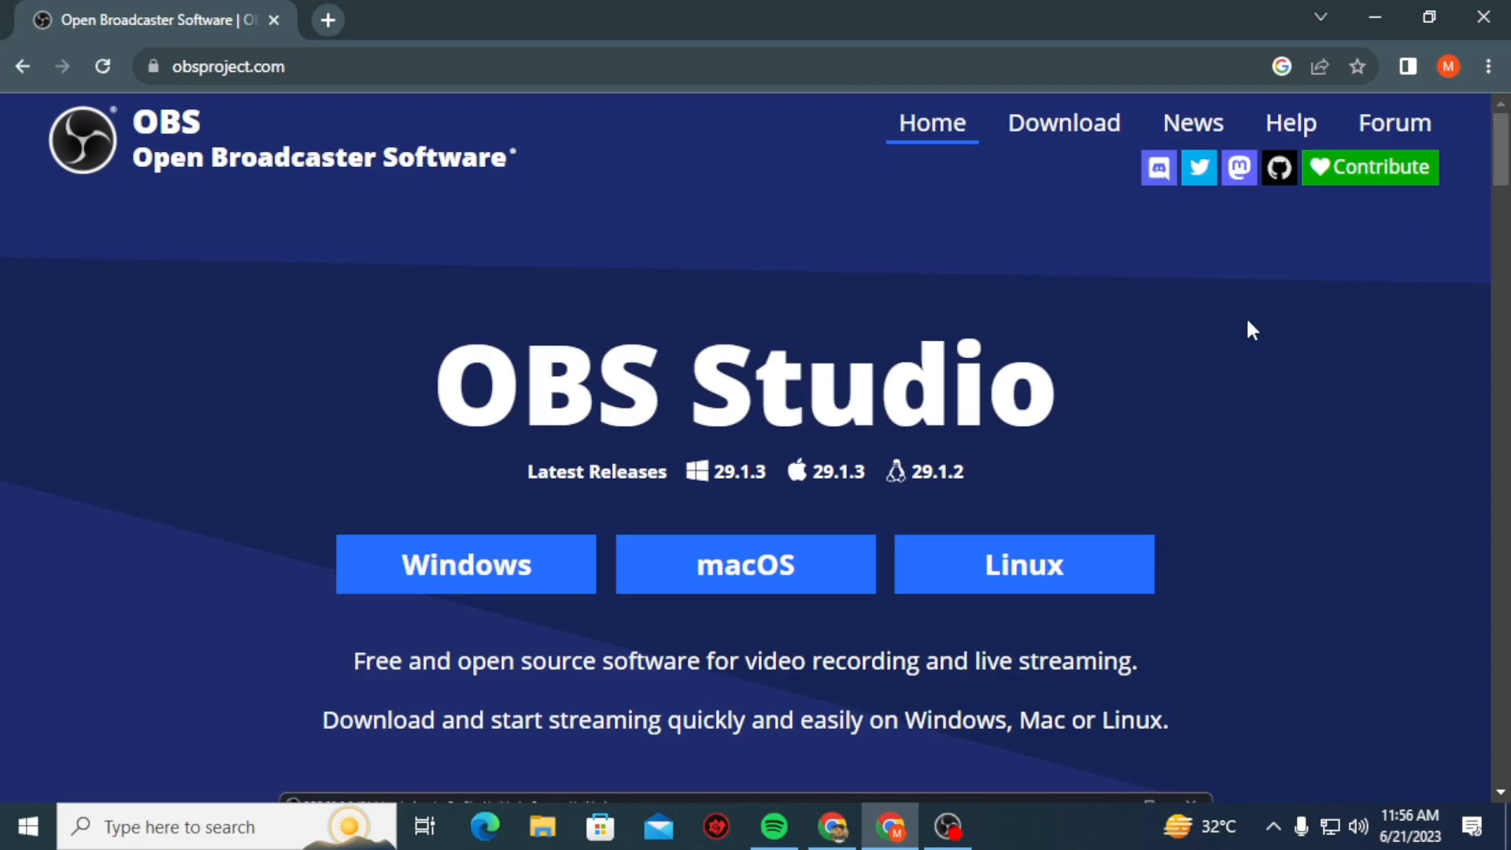
pyautogui.scroll(-3)
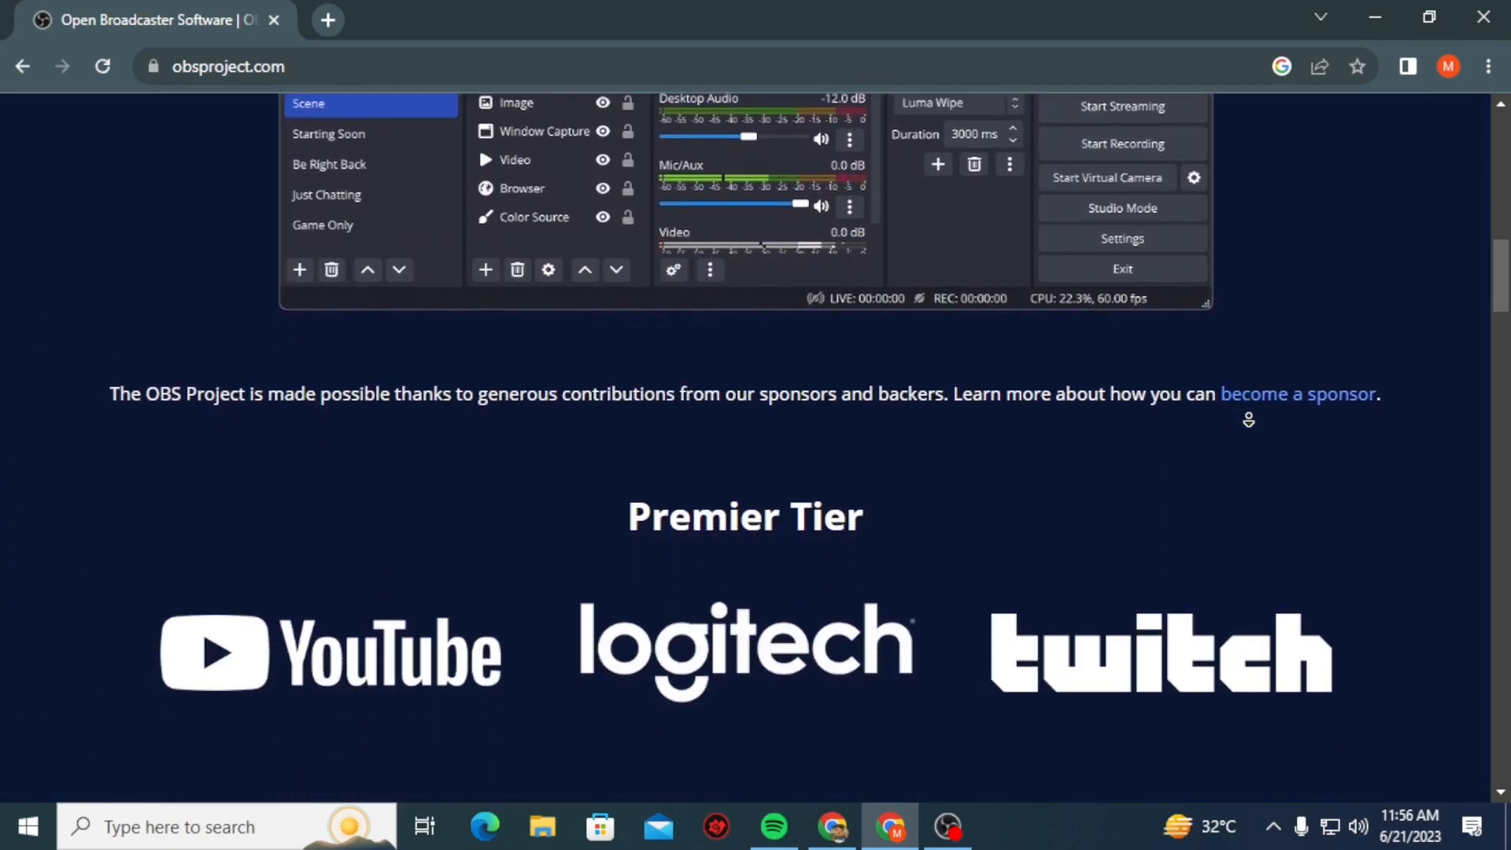
pyautogui.scroll(3)
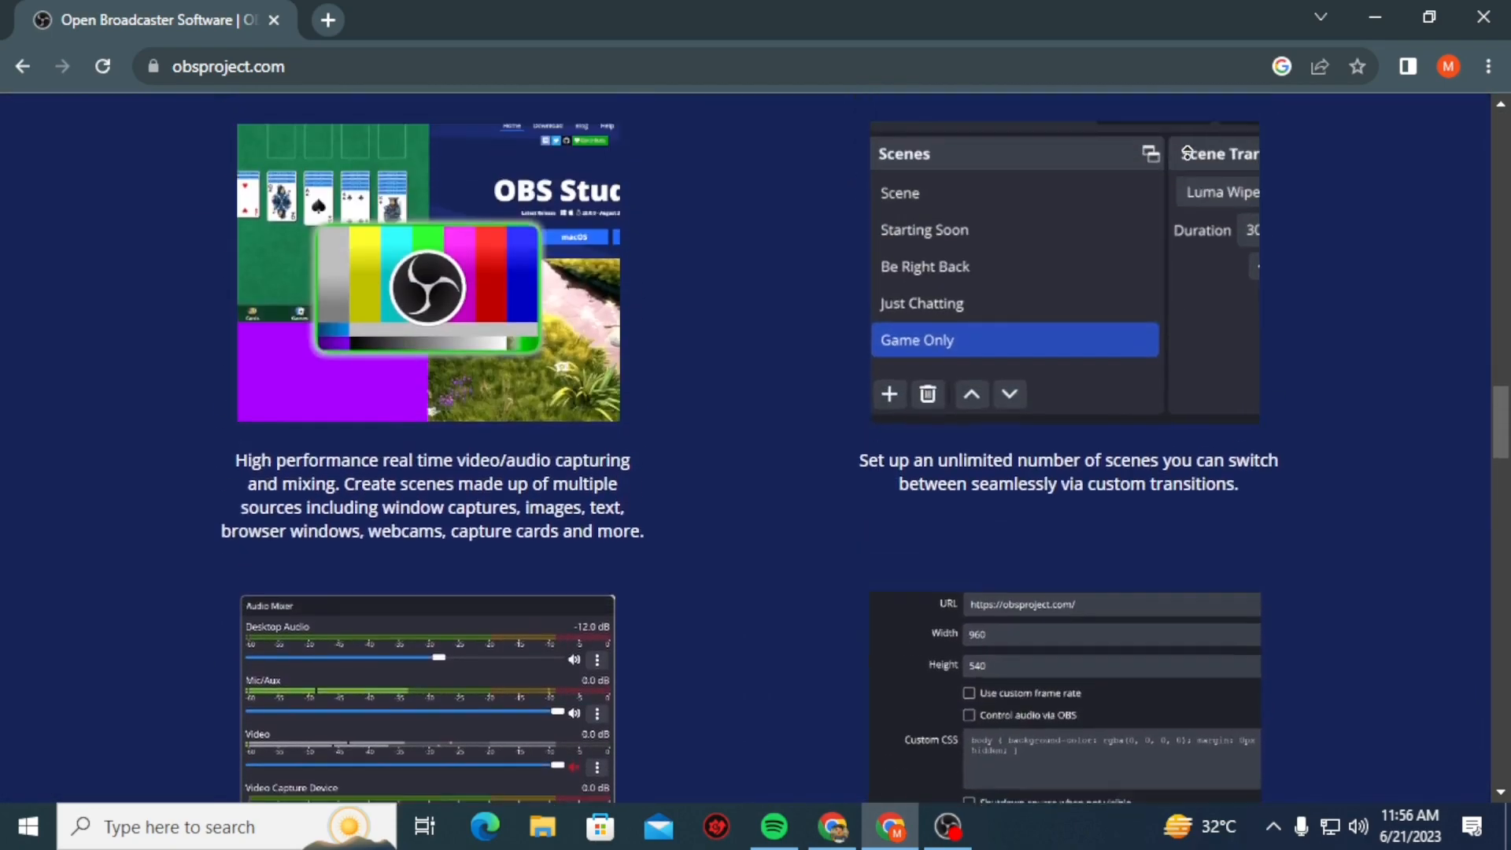
pyautogui.click(946, 826)
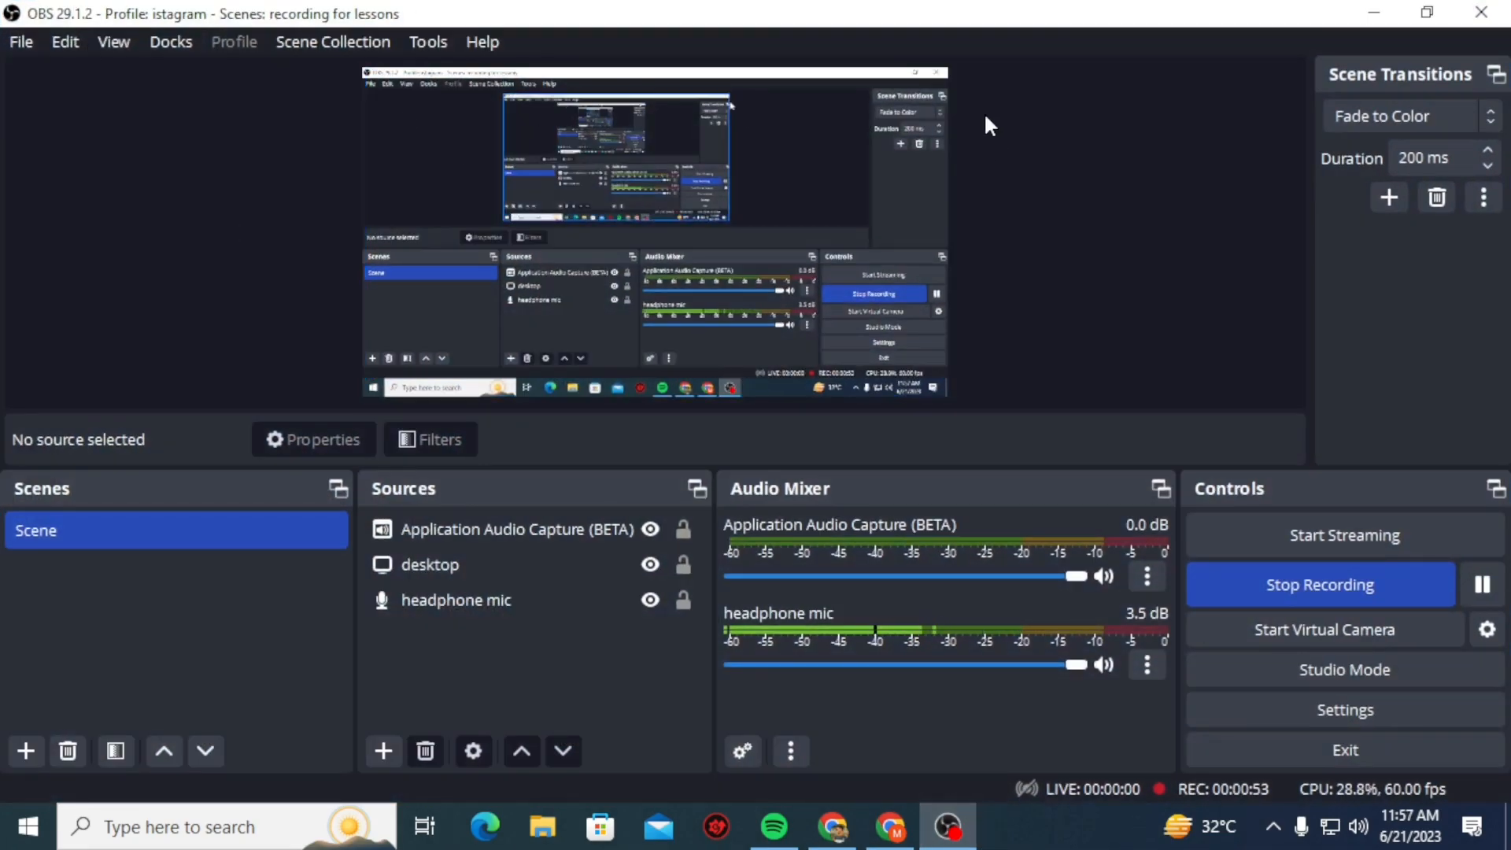